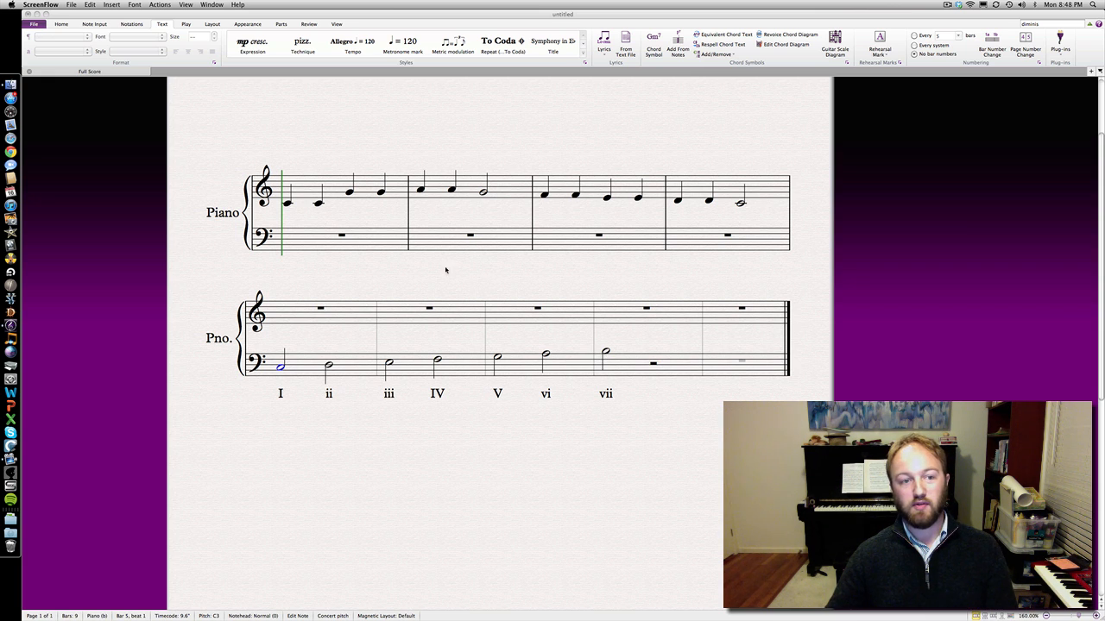
mouse_move(412, 273)
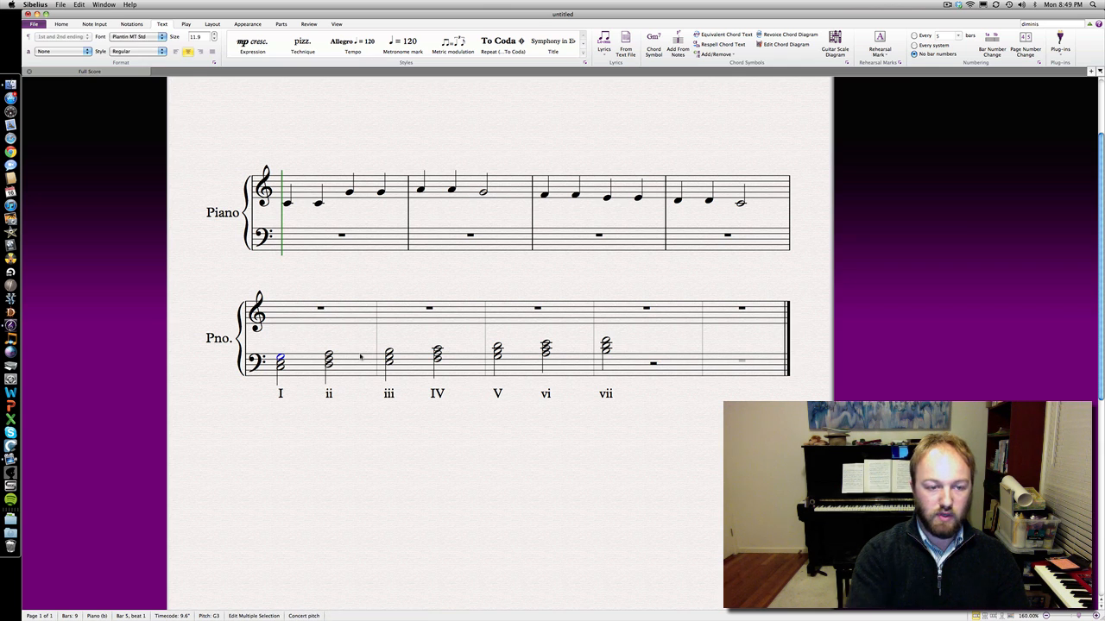
Enter chord symbols C, Dm, Em, F, G, Am and Bdim on successive bass triads
text(C)
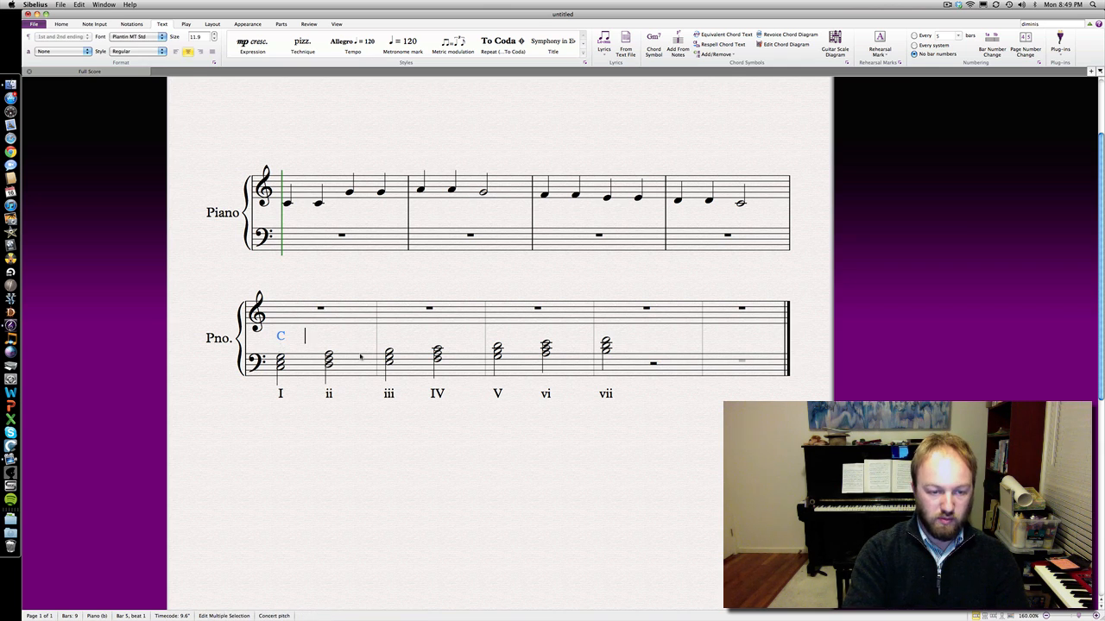
text(Dm)
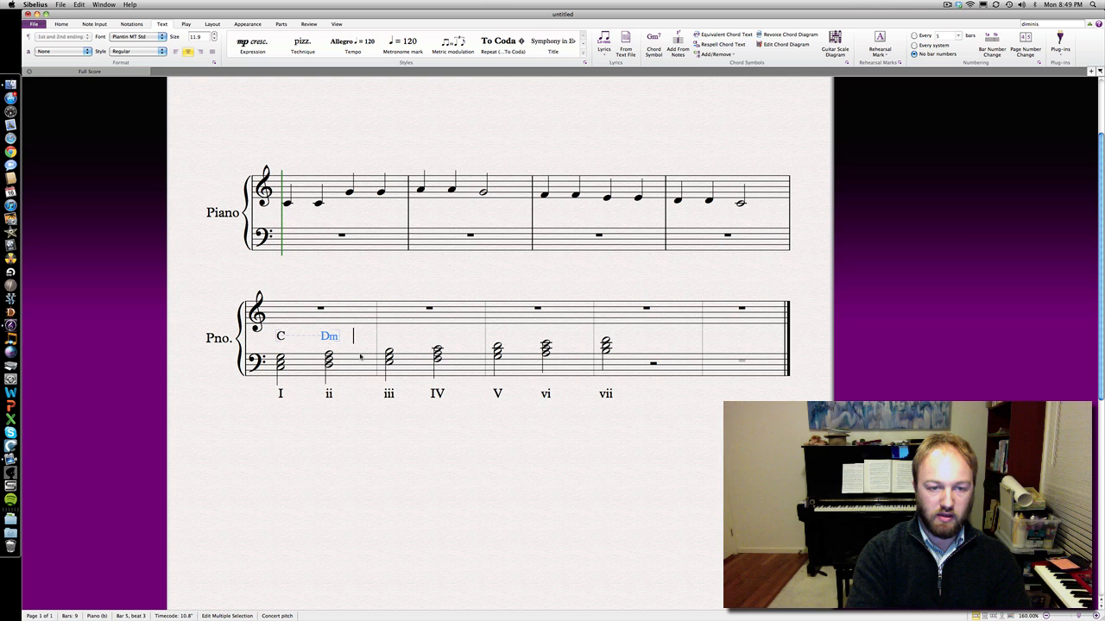
text(Em)
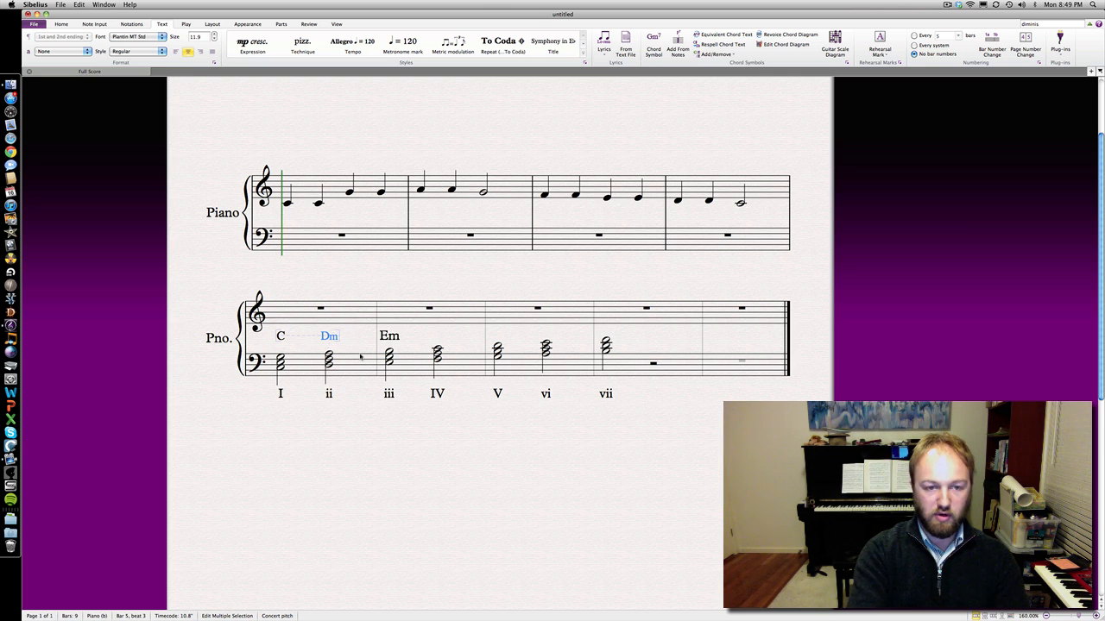
text(F G Am)
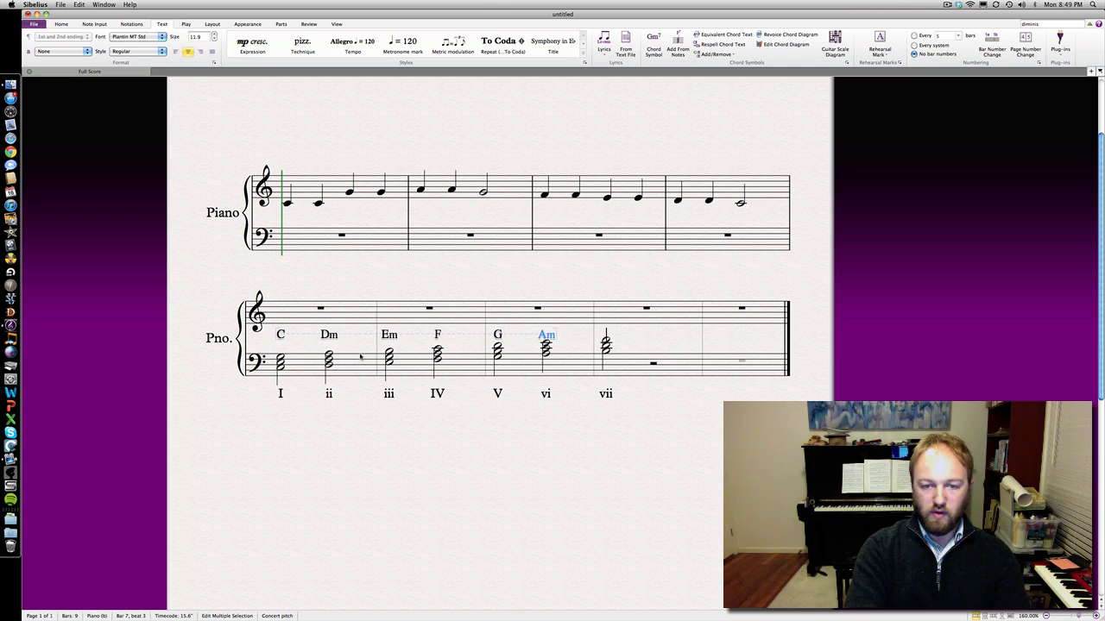
text(Bdi)
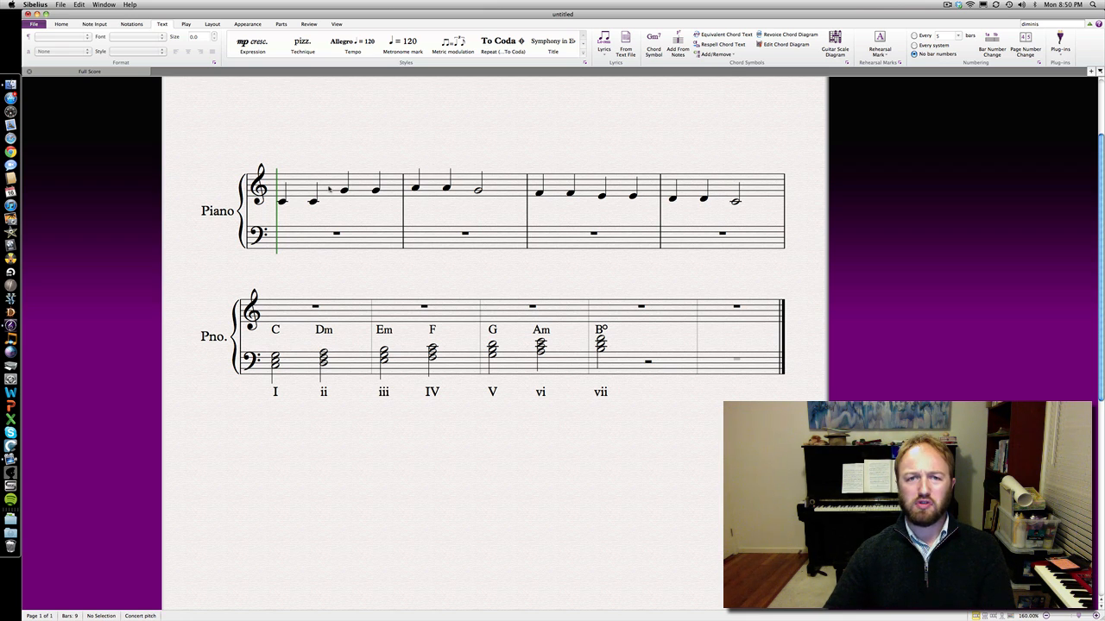
click(341, 189)
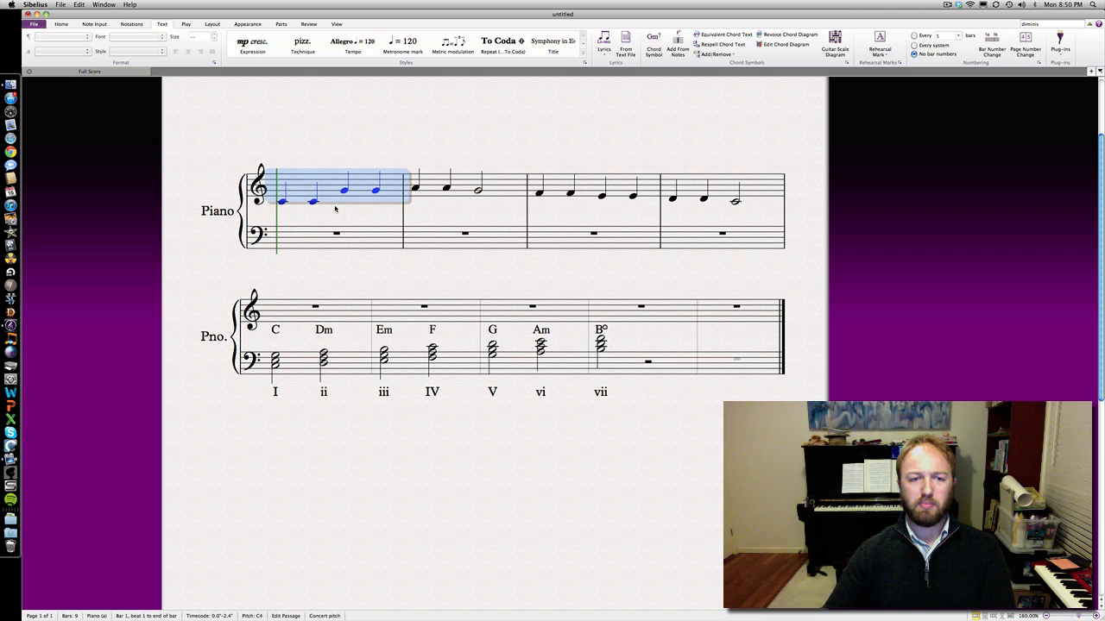
click(285, 224)
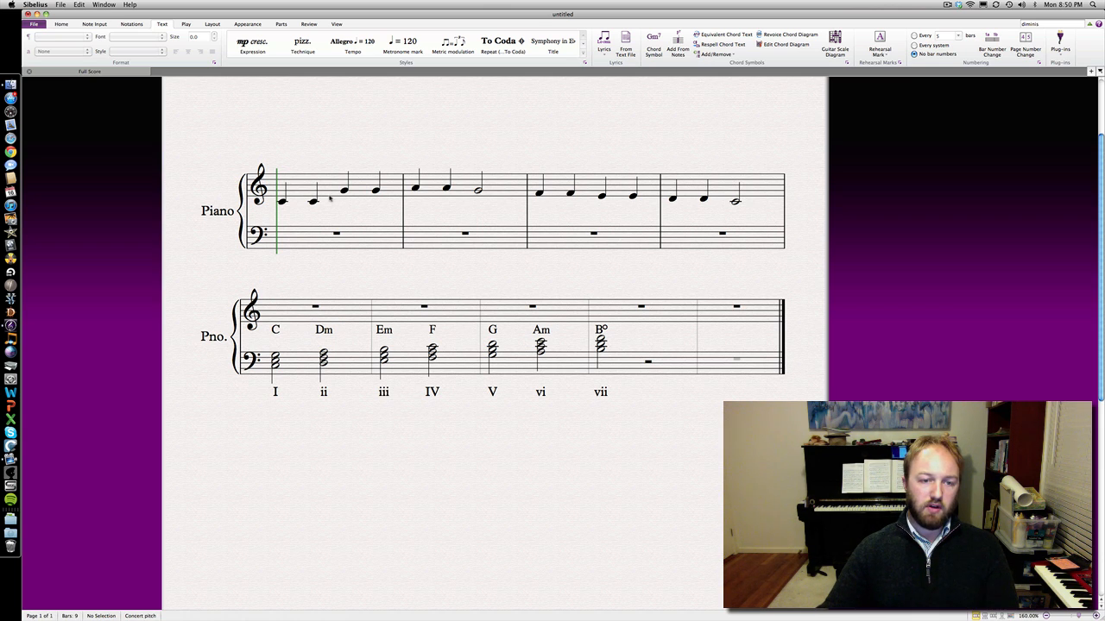
click(341, 188)
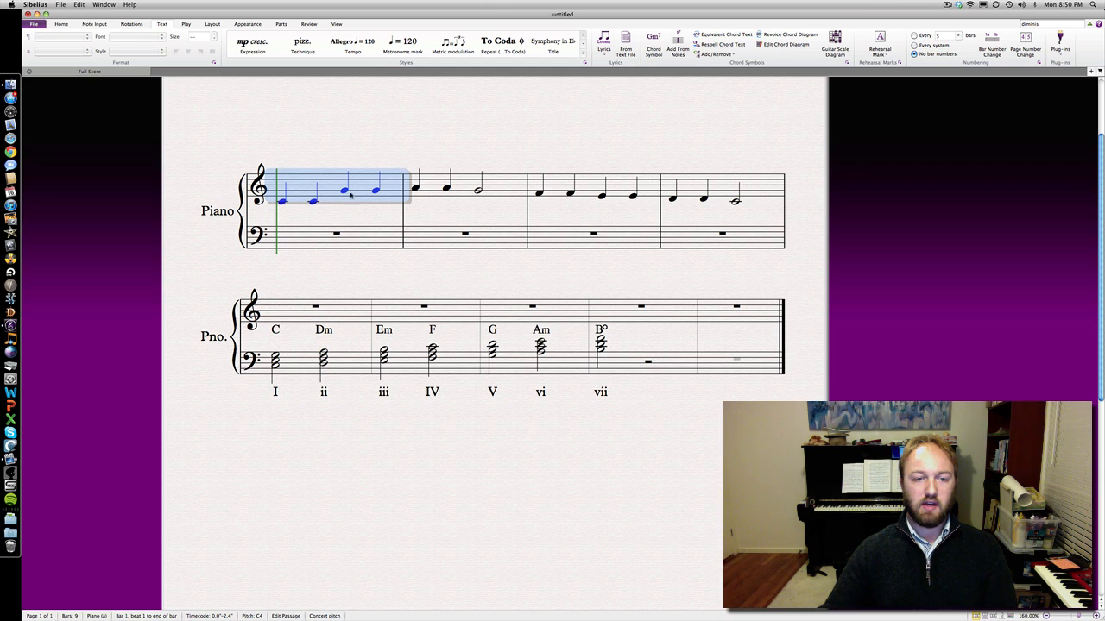
mouse_move(261, 380)
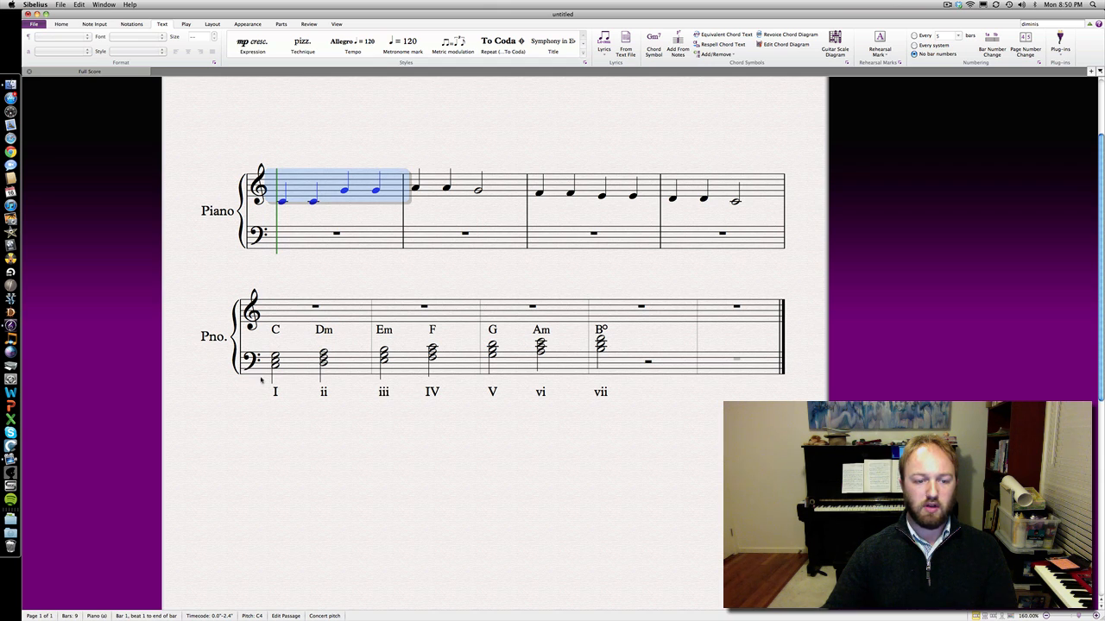
mouse_move(484, 450)
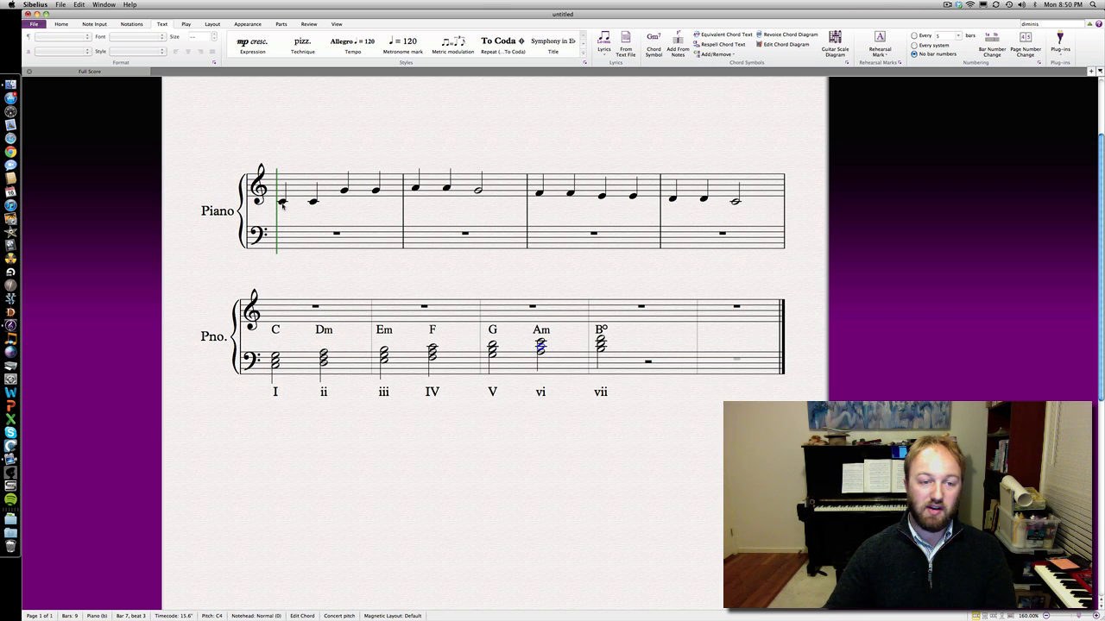
click(282, 200)
text(I)
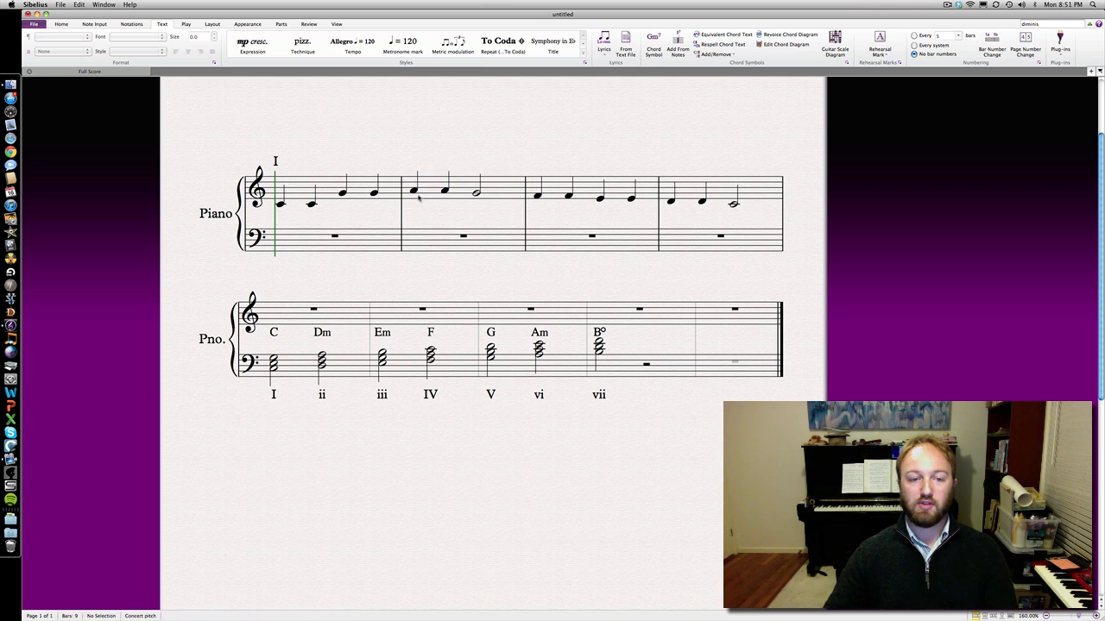
Write the chord options 'Dm, F, Am' above the start of bar 2
click(414, 192)
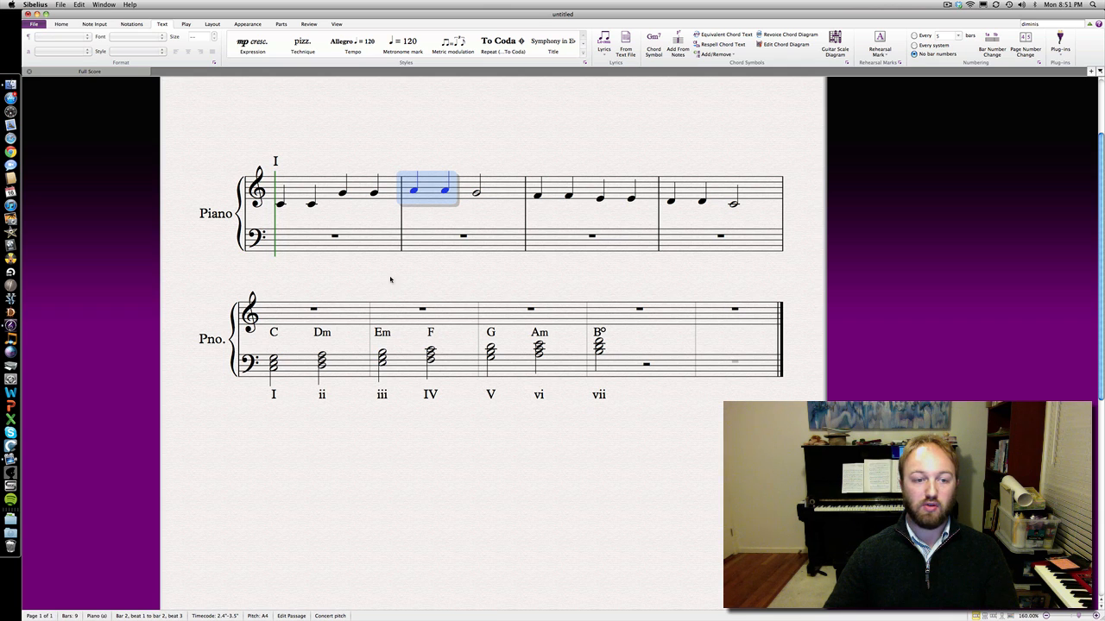
mouse_move(277, 383)
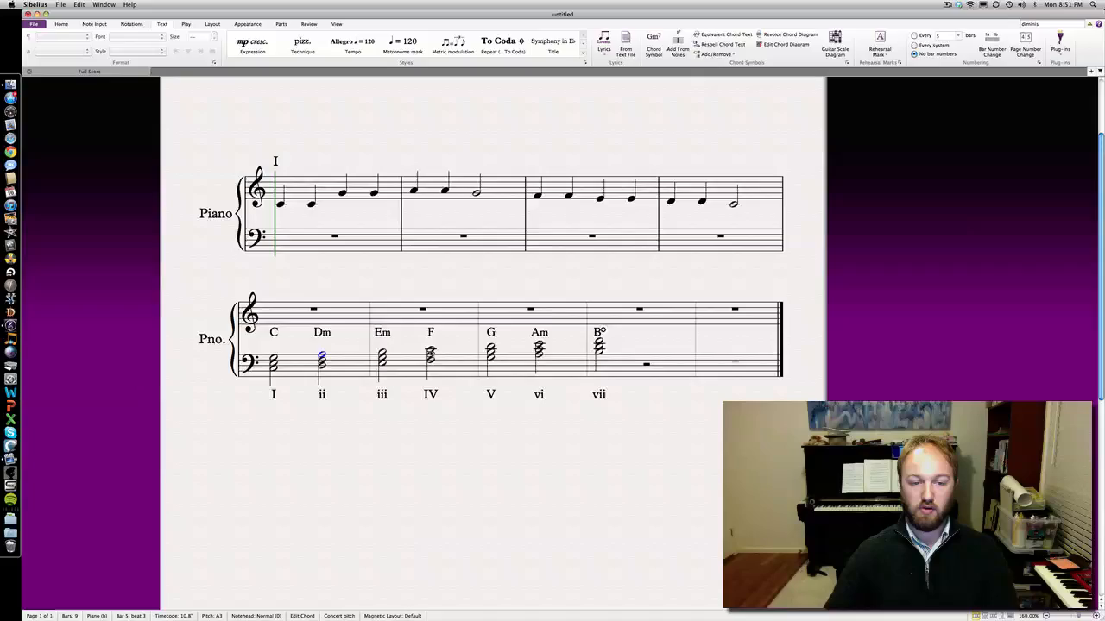
click(430, 353)
text(Dm)
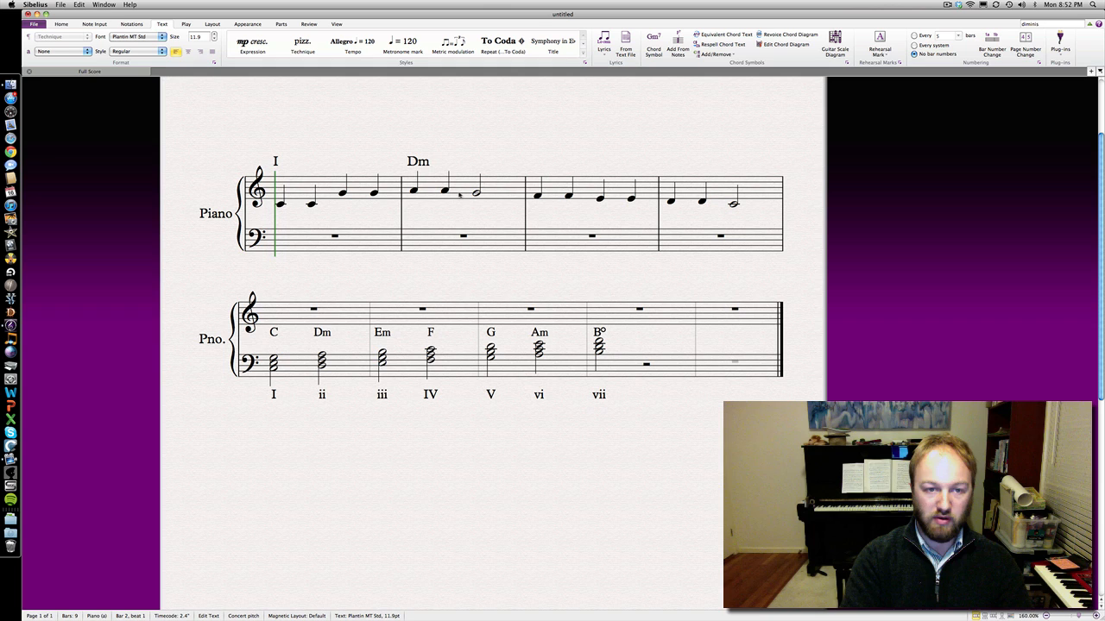
text(,)
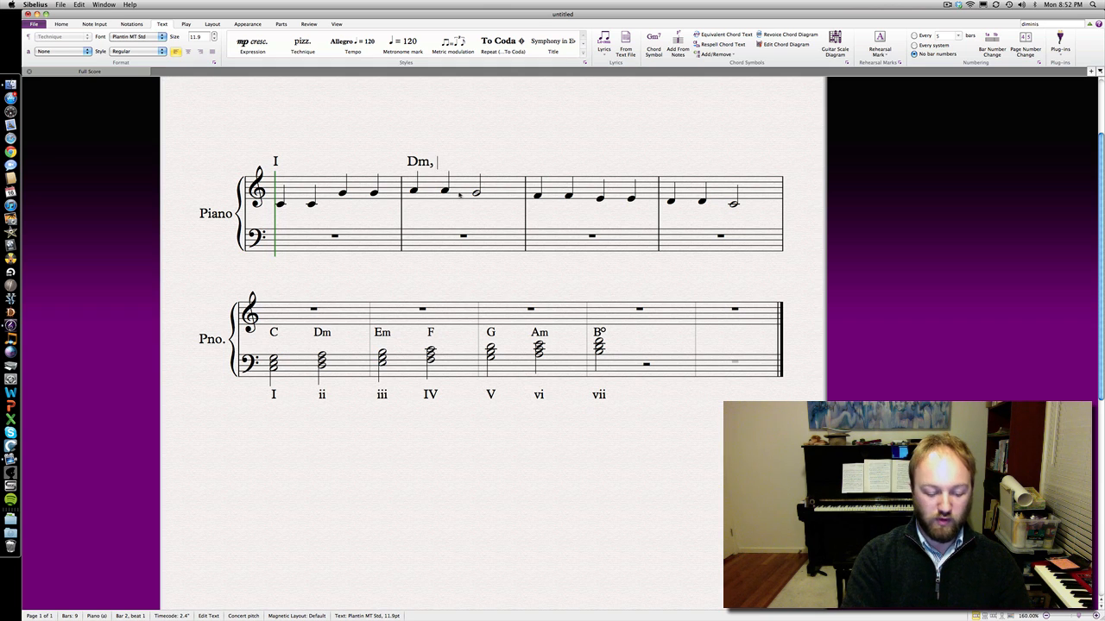
text(F,)
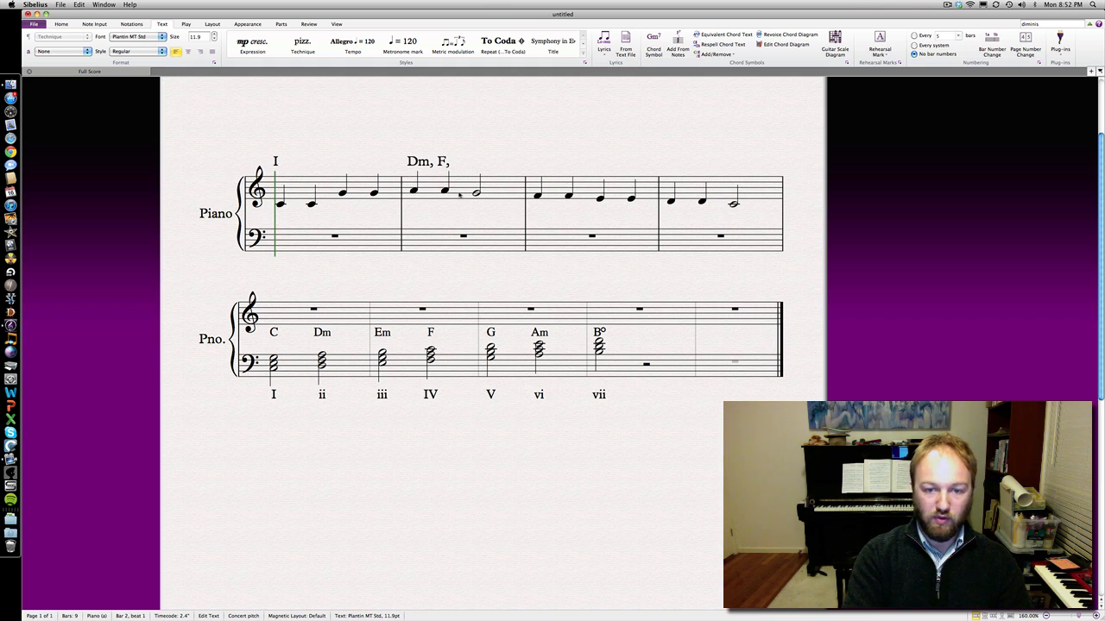
text(Am)
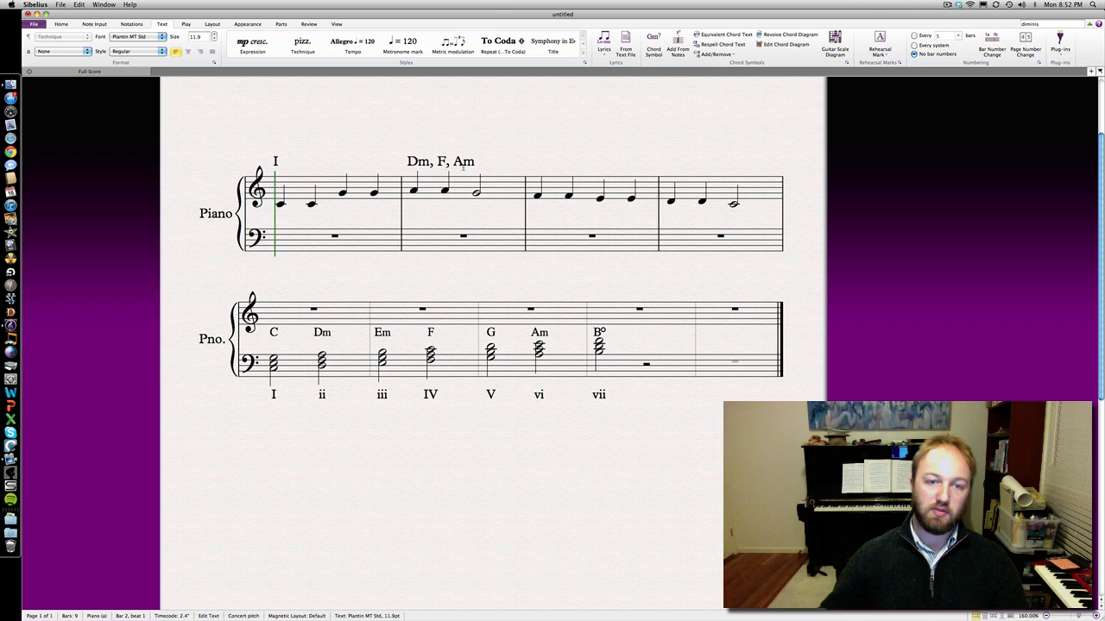
Start a chord list 'C,' above bar 2's half note
click(440, 162)
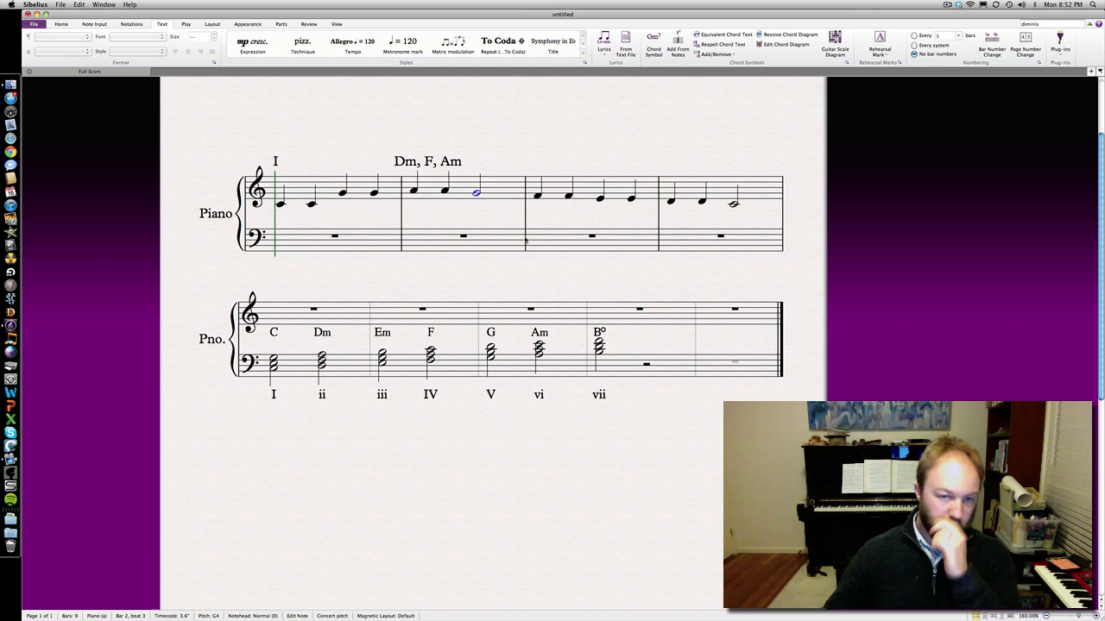
mouse_move(410, 336)
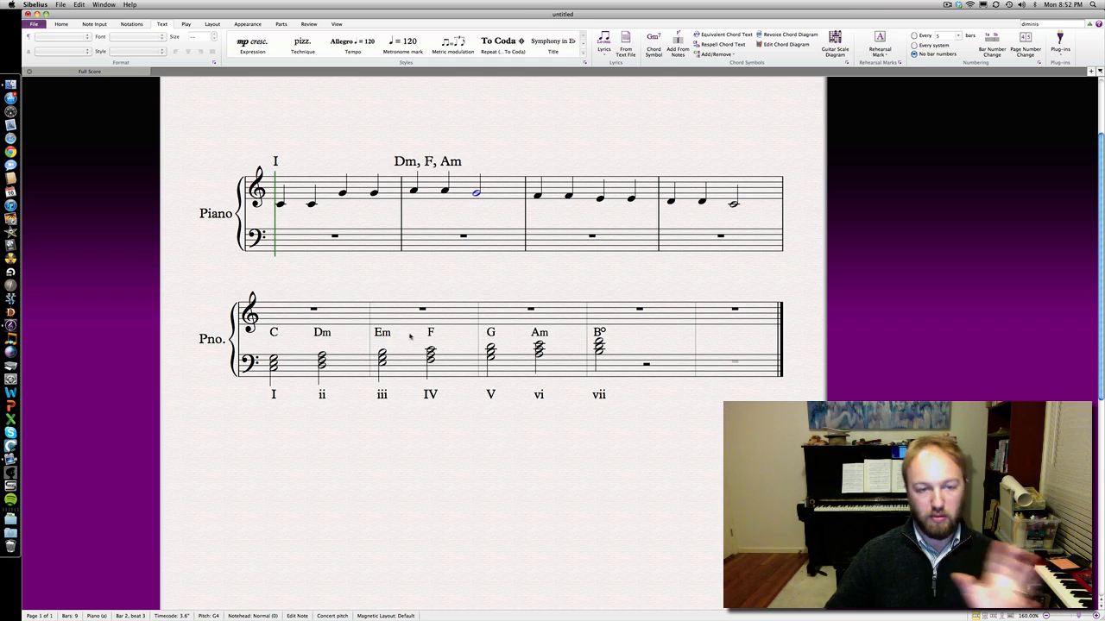
mouse_move(475, 209)
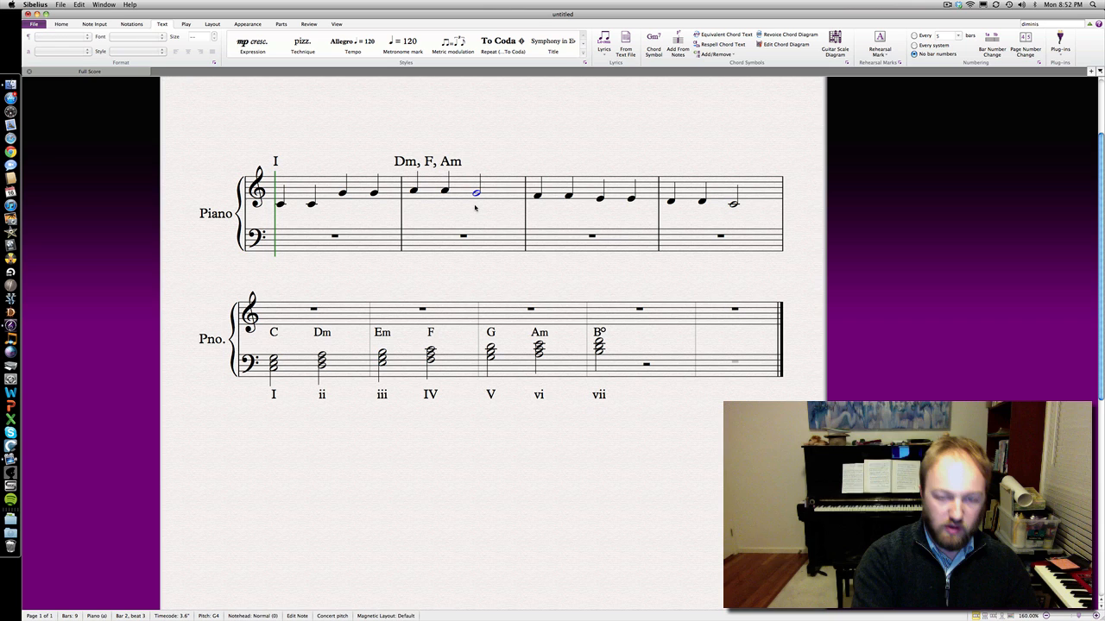
text(C)
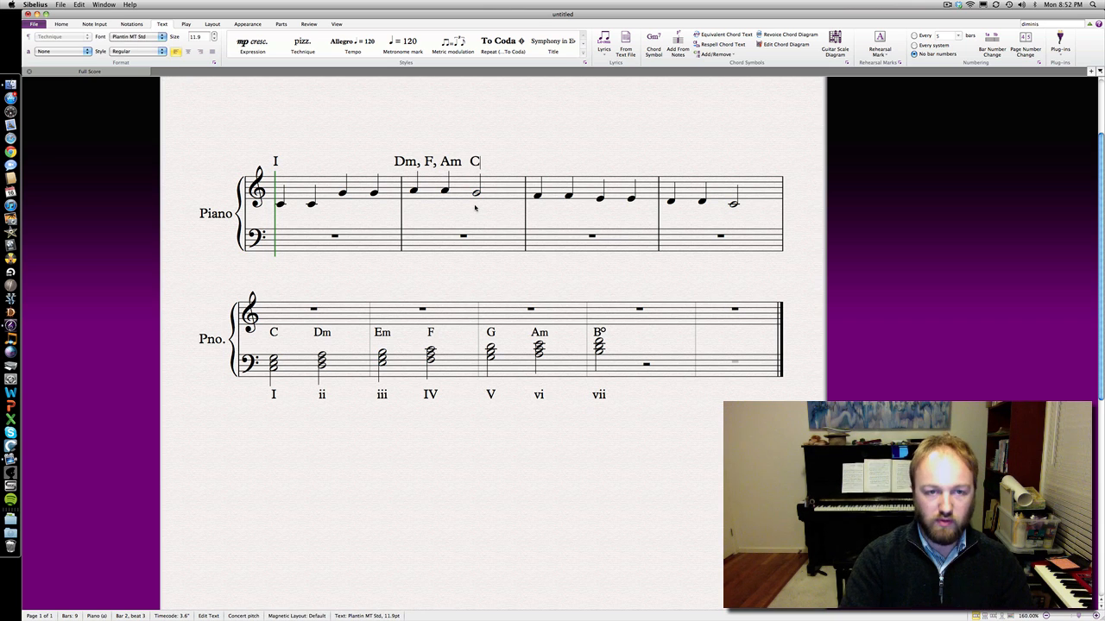
text(, Em, G)
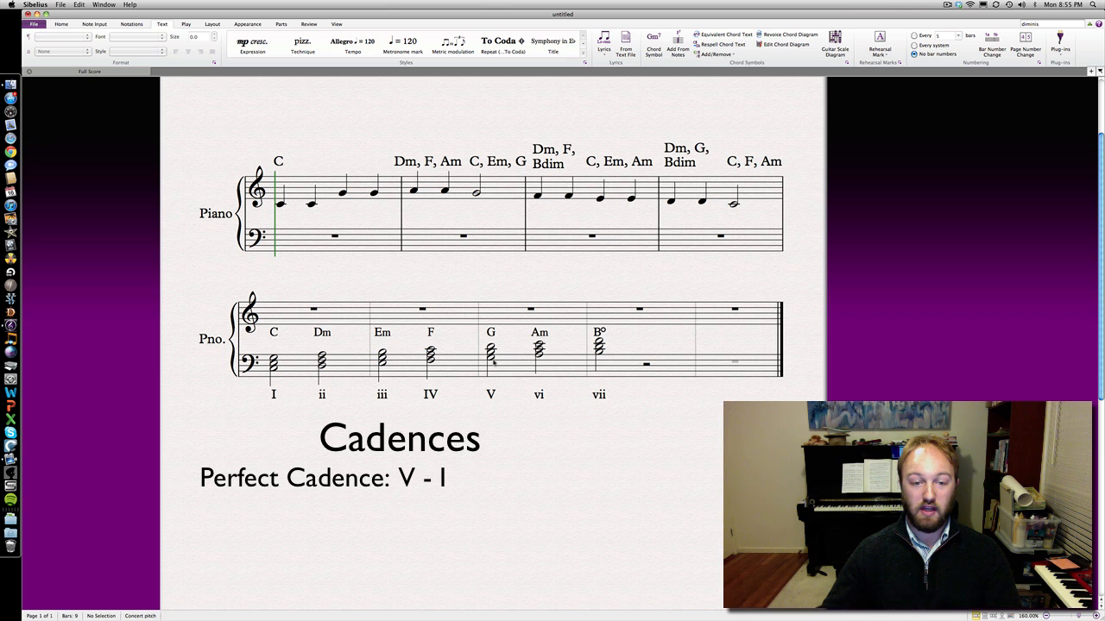
click(490, 358)
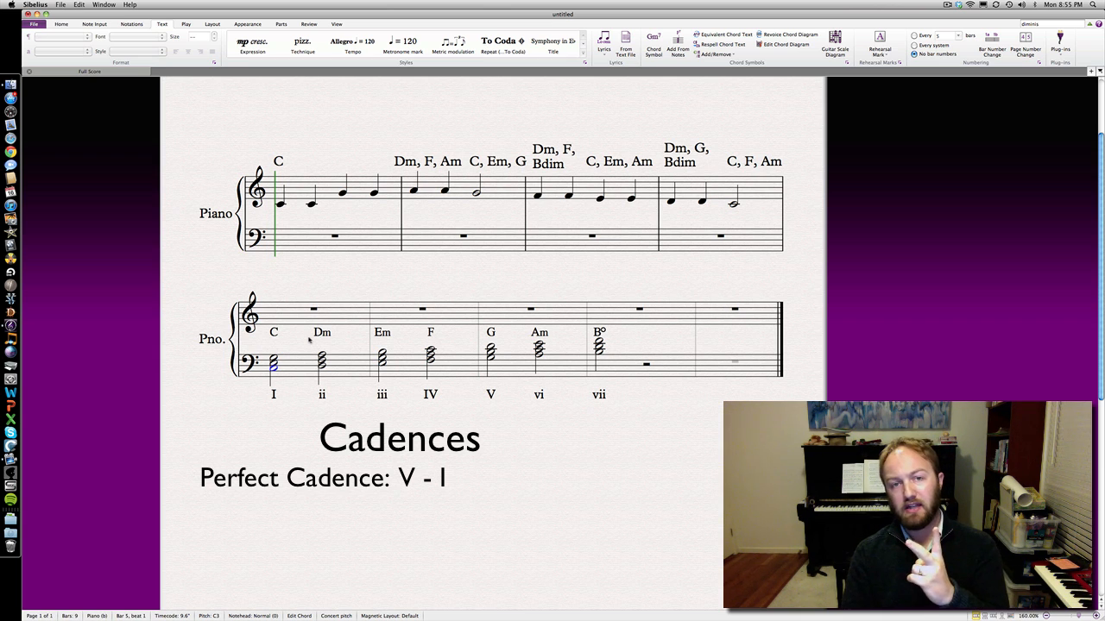
text(Interupted Cadence: V - vi)
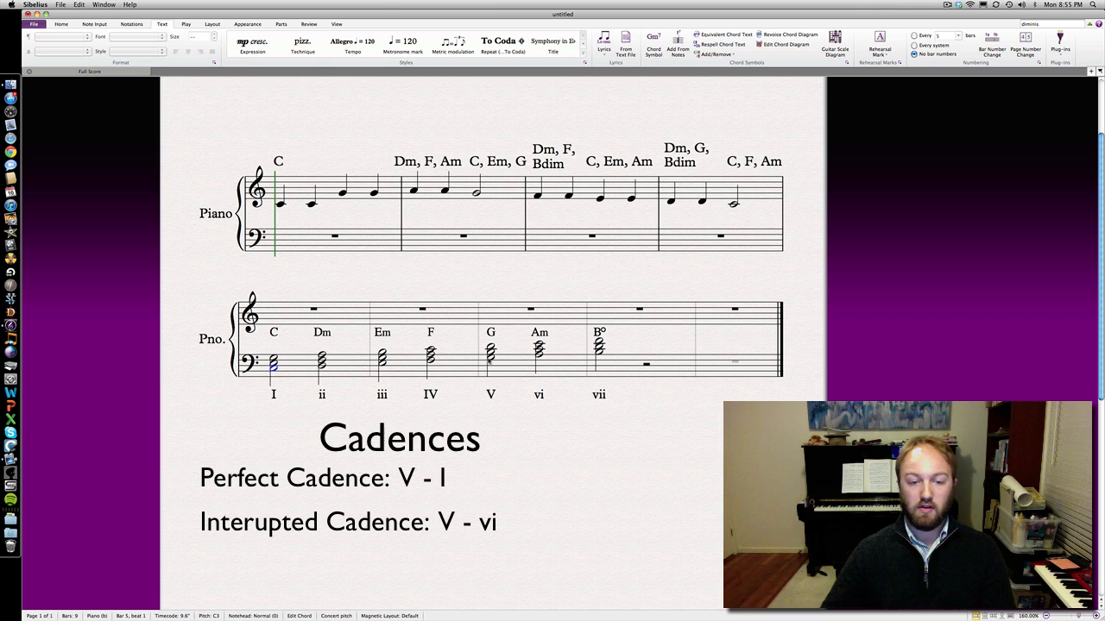
click(537, 354)
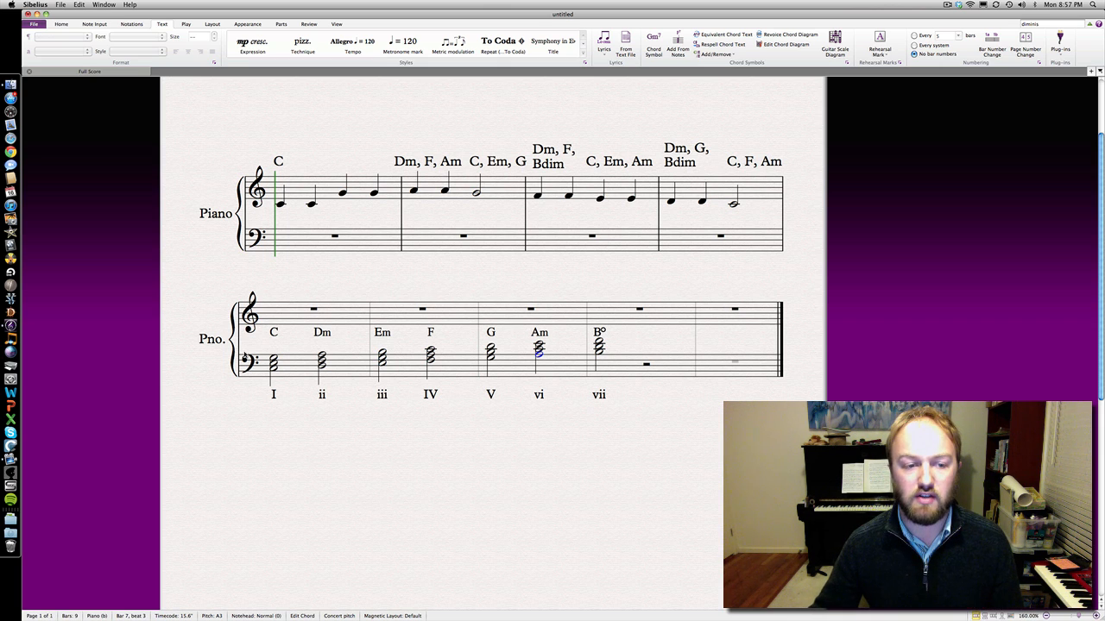
mouse_move(380, 297)
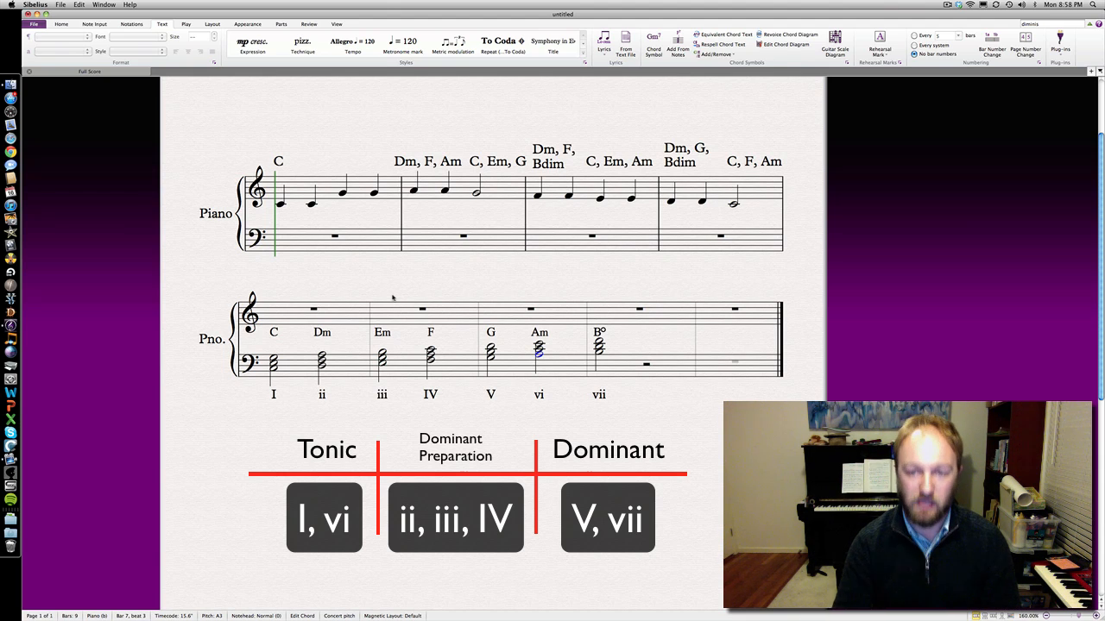
mouse_move(736, 115)
text(G)
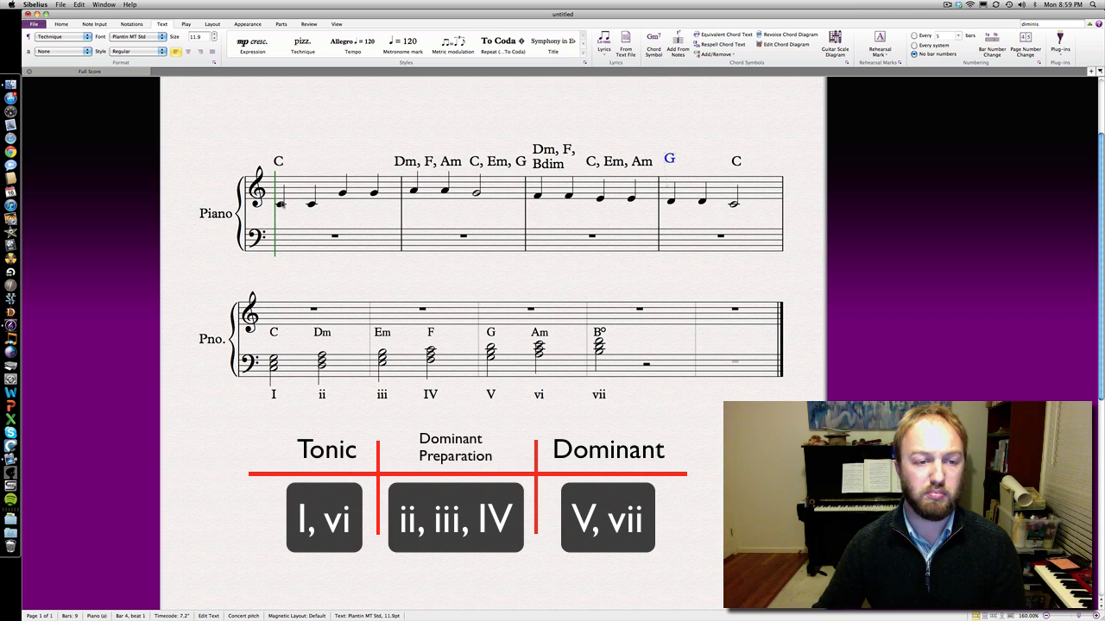
Delete Dm and Am from bar 2's chord text, leaving F before C
click(280, 204)
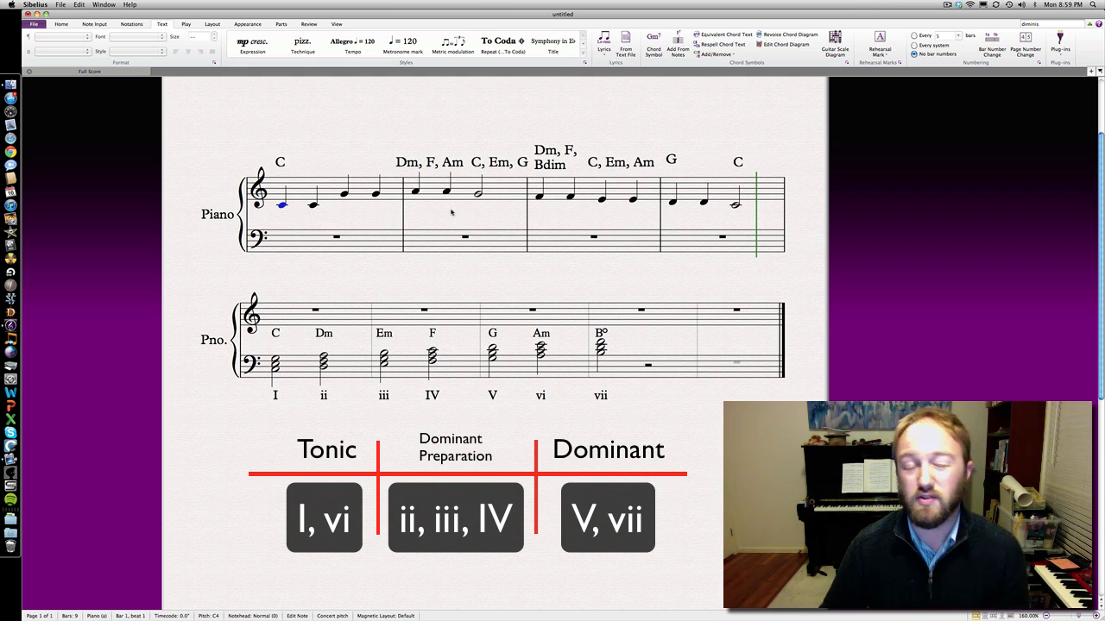
click(477, 195)
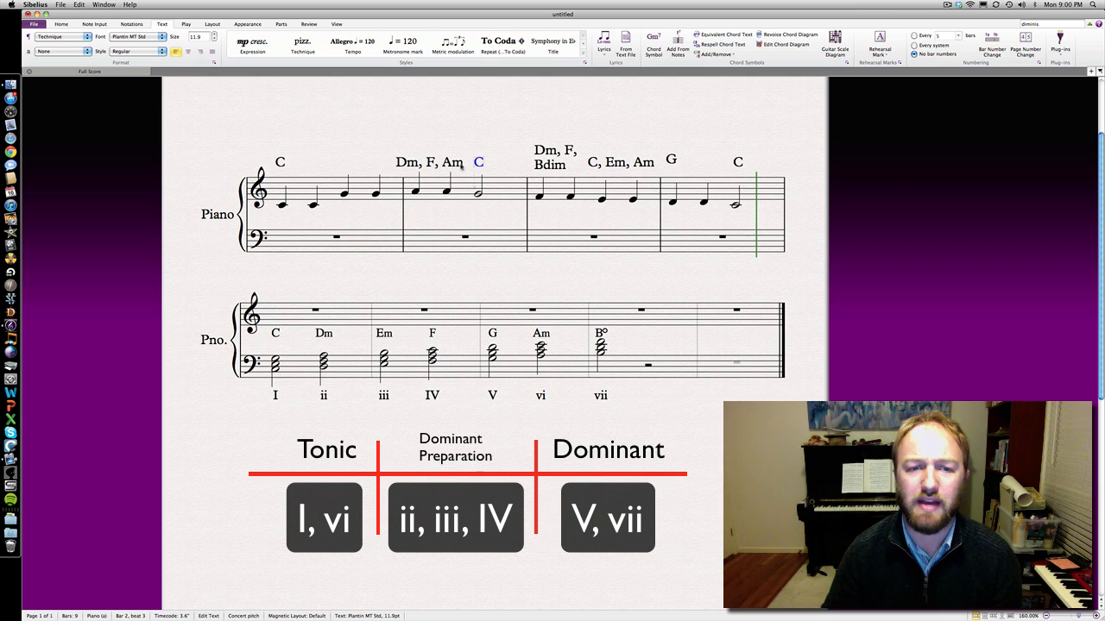
click(429, 162)
text(F)
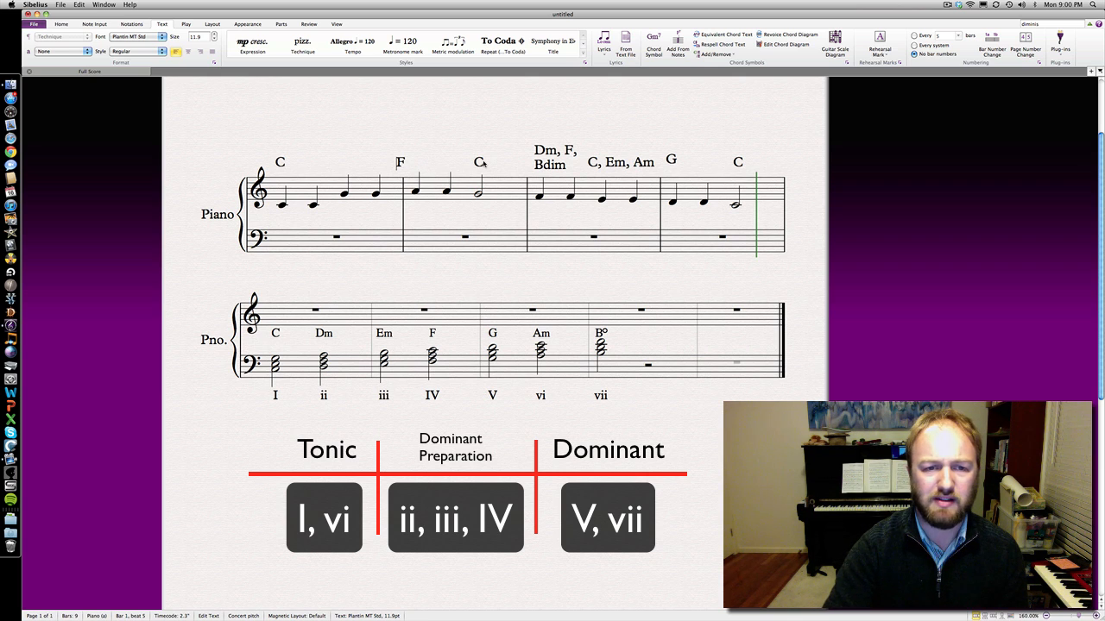
click(399, 162)
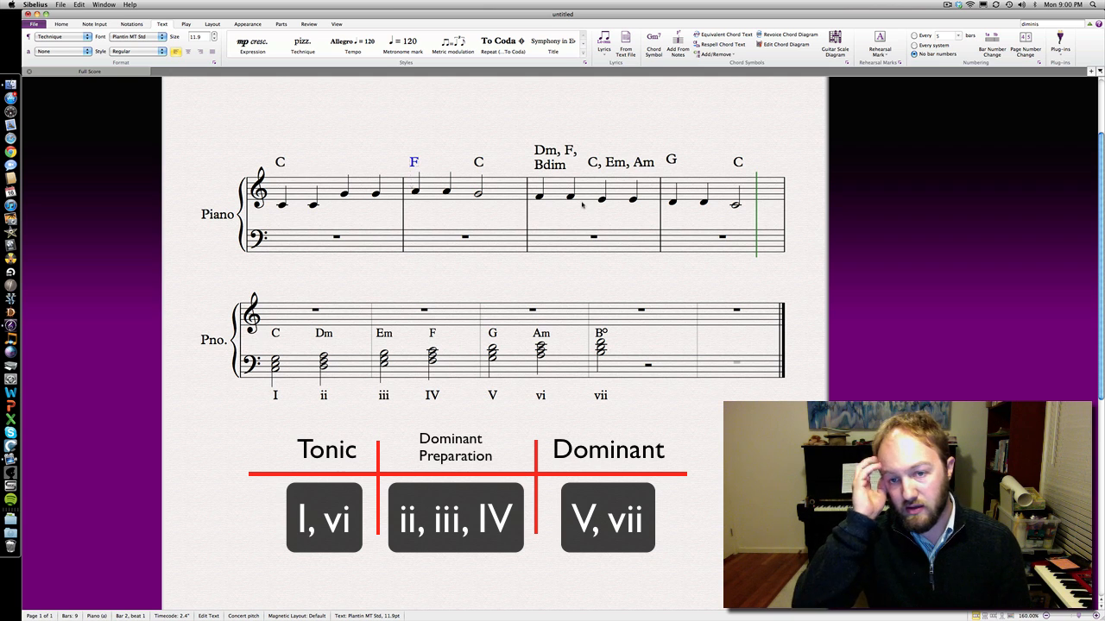
click(587, 198)
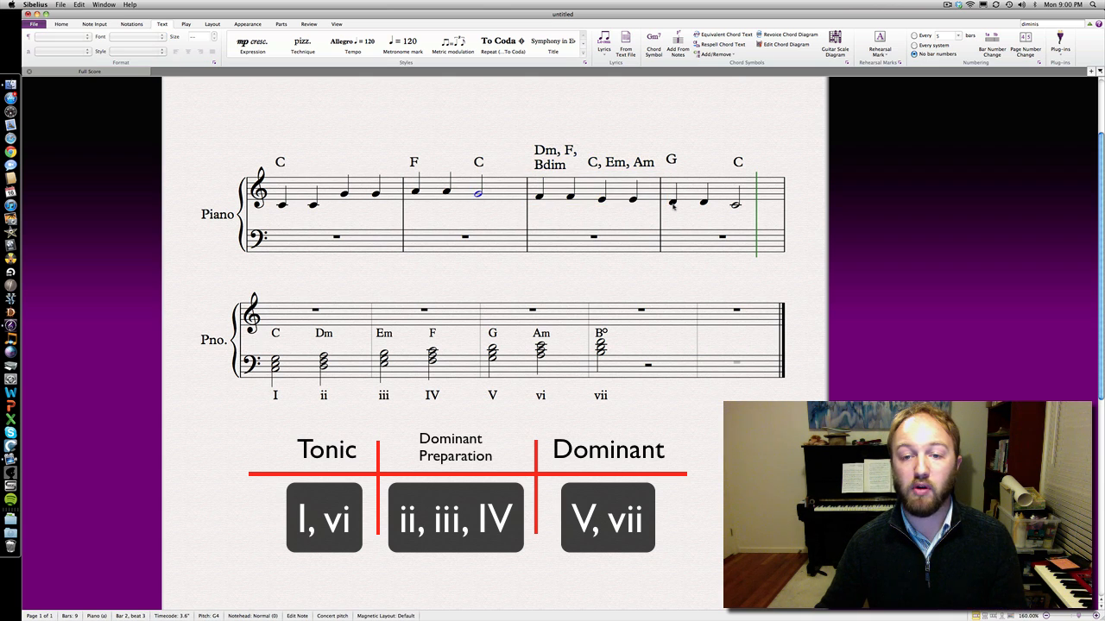
Trim bar 3's chord text to Bdim on beat 1 and Am on beat 3
click(672, 205)
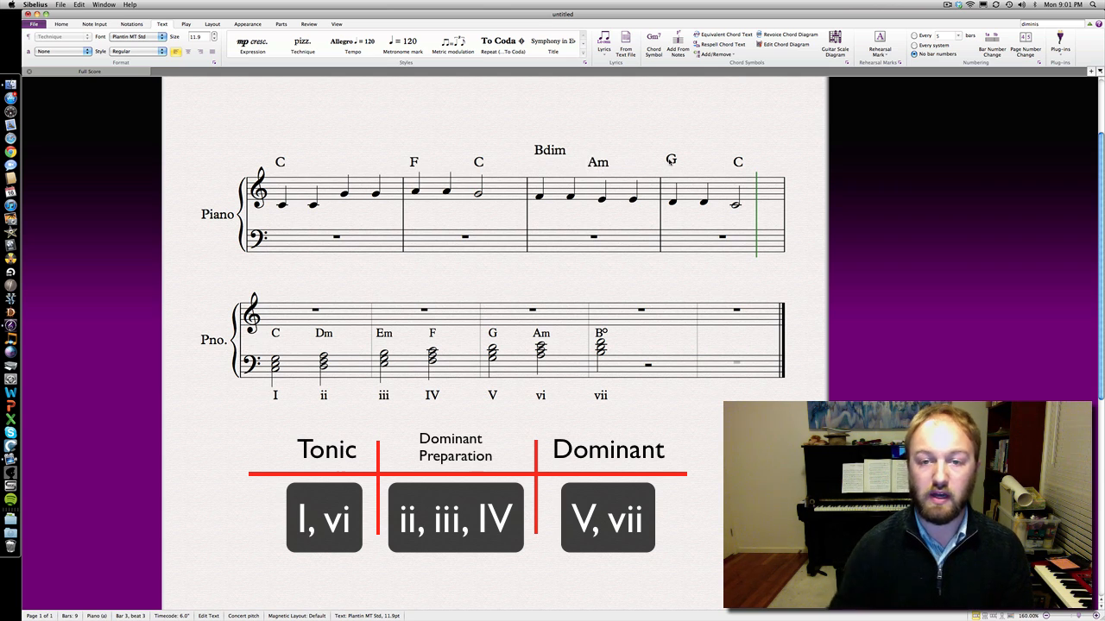
click(550, 161)
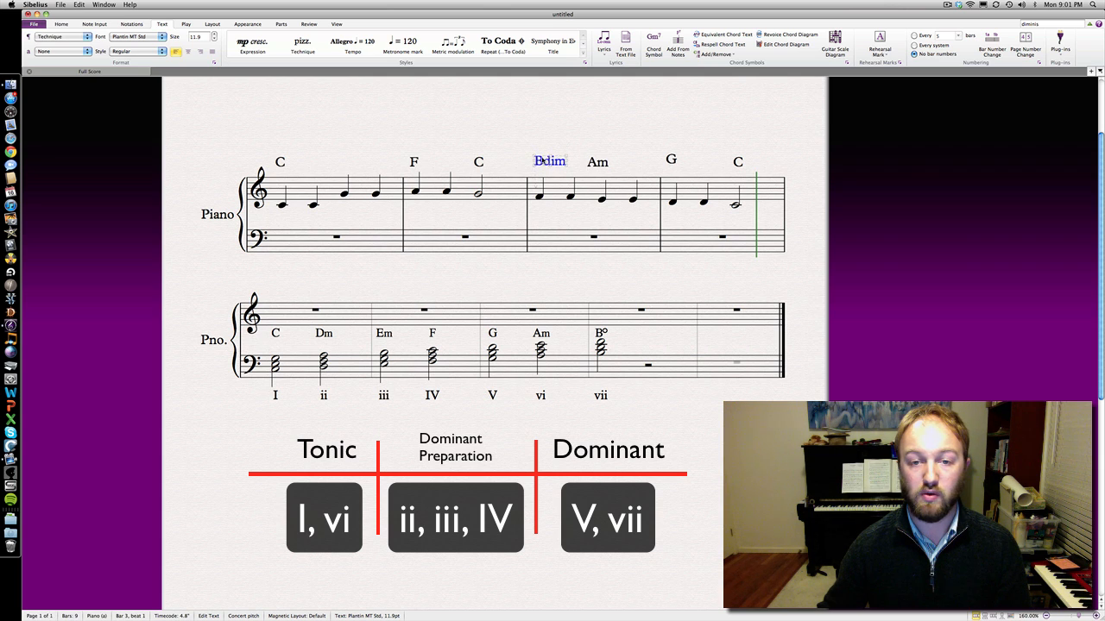
Add I, IV (plagal) I, vii vi, V (perfect) I as Technique text below the melody
click(671, 162)
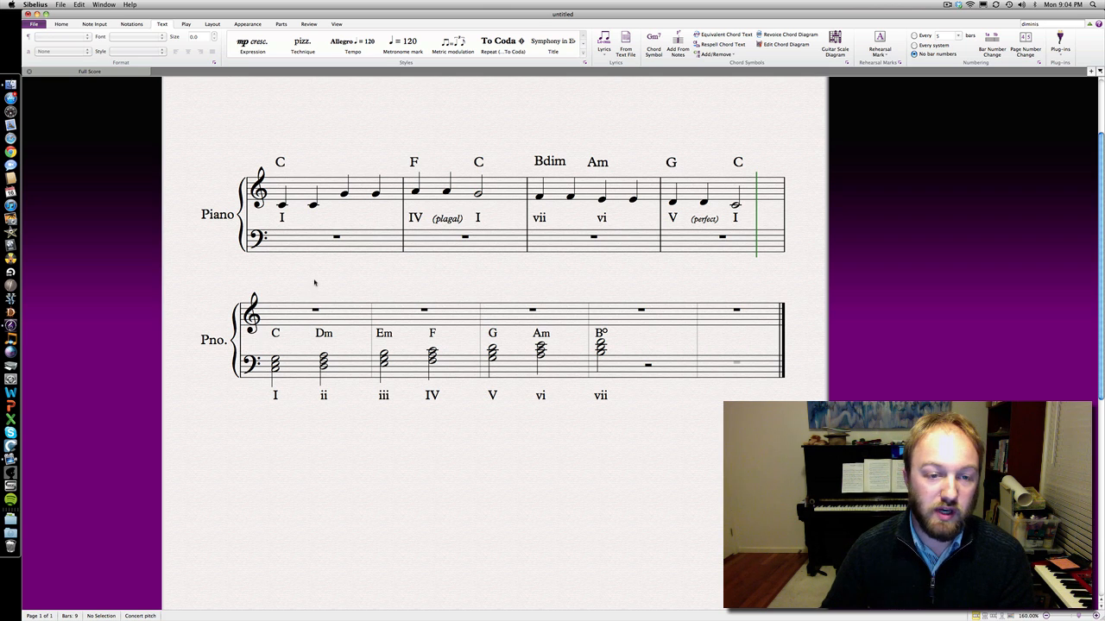
click(337, 237)
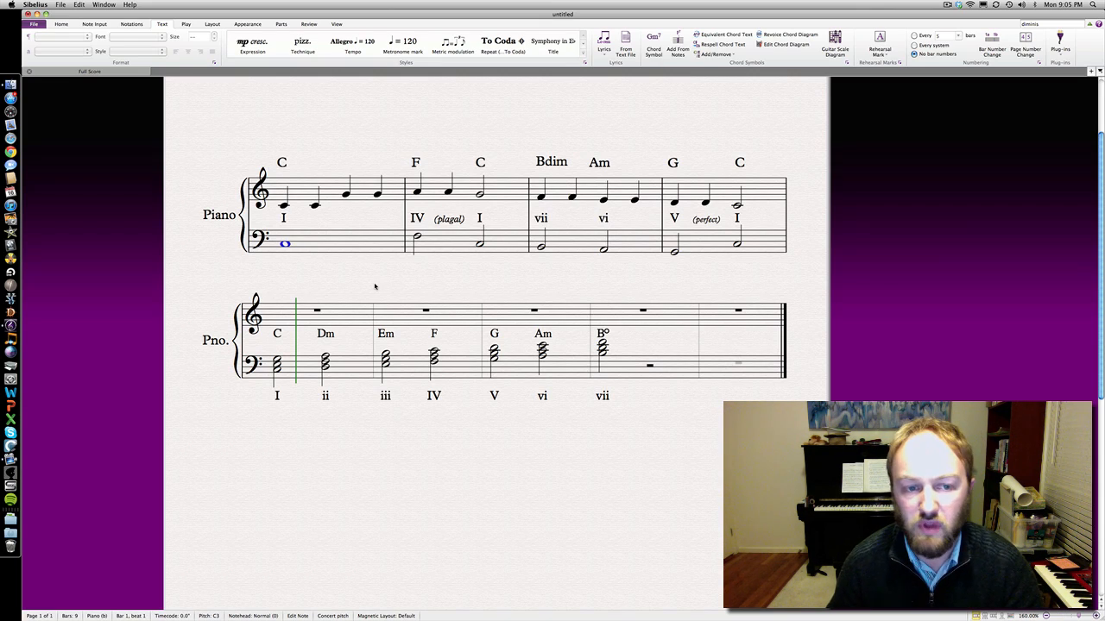
mouse_move(623, 273)
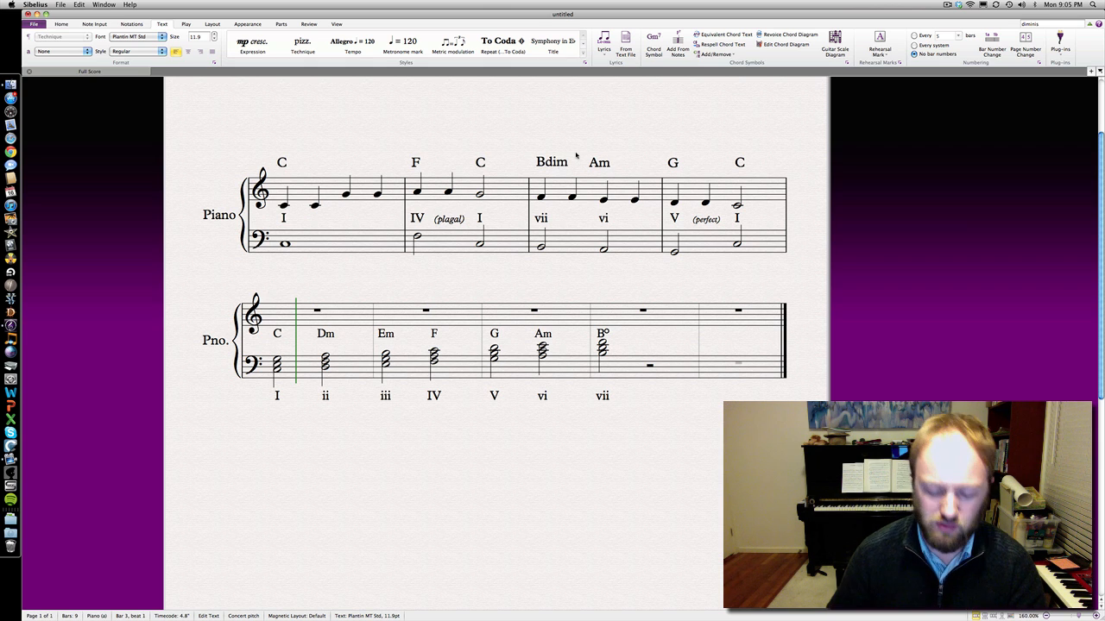
Make bar 3's chord Bdim/D and select its first bass note for the inversion
text(/D)
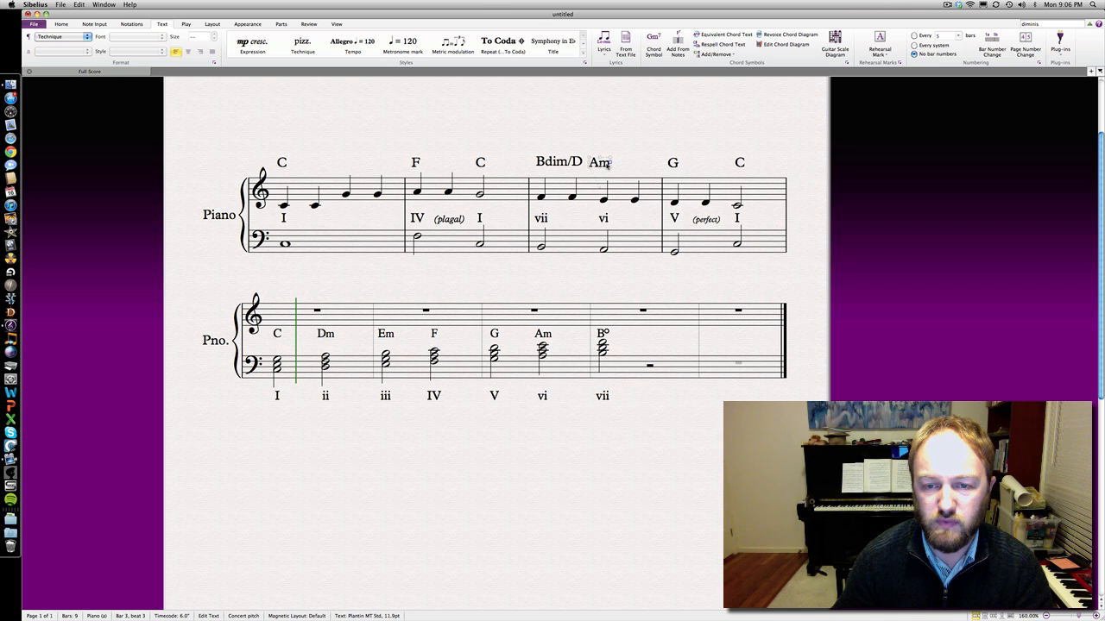
mouse_move(605, 233)
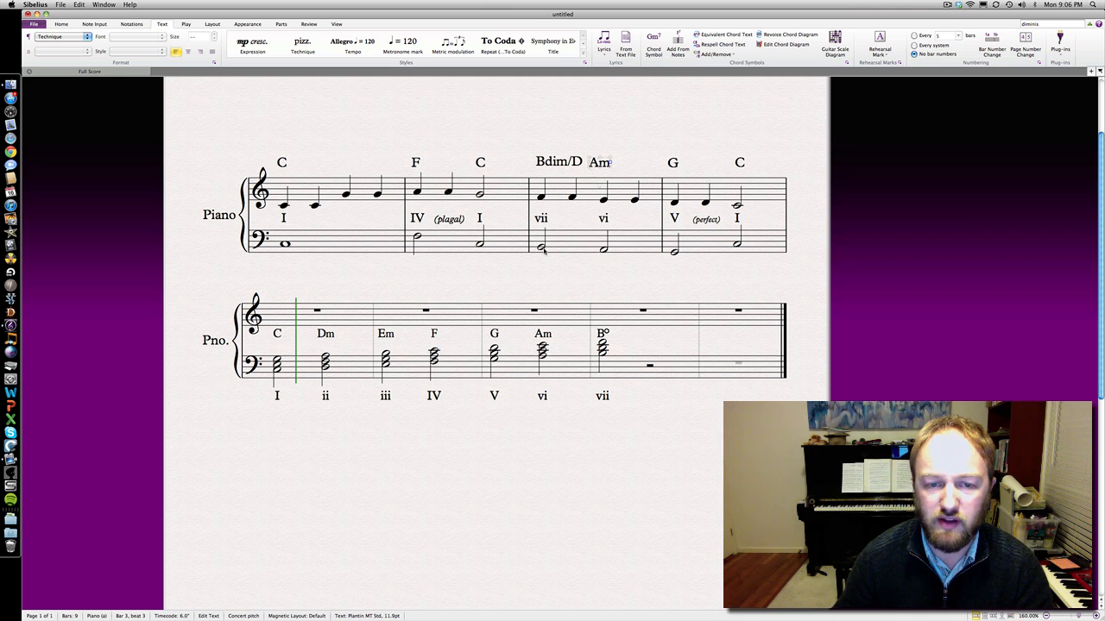
click(541, 244)
text(/B)
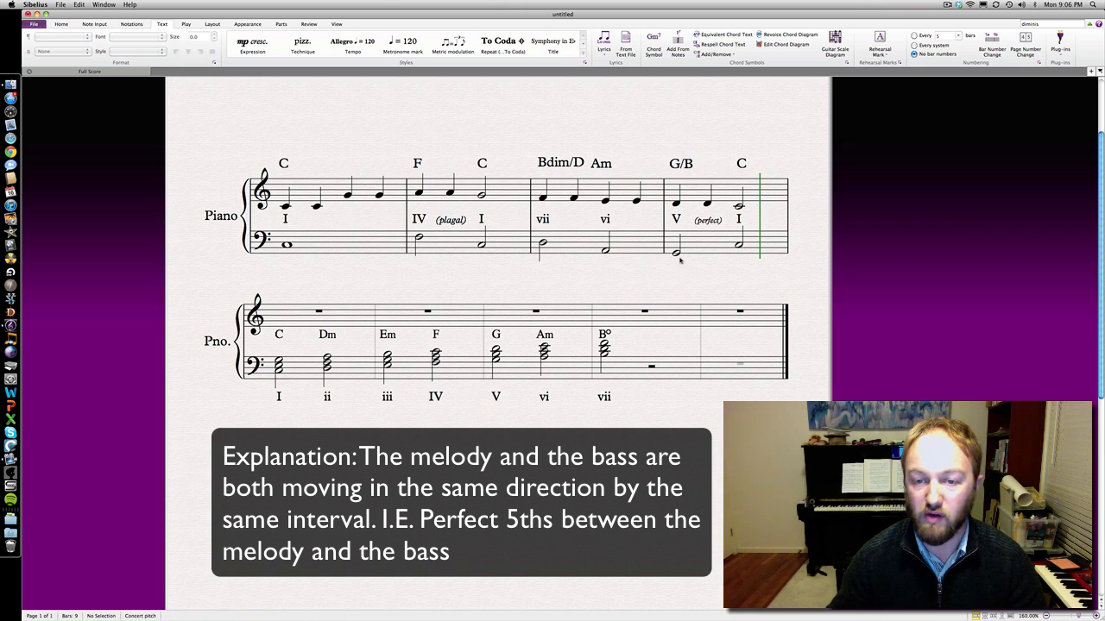
Stack a 3rd and 5th above bar 1's bass note to form a C major chord
click(676, 249)
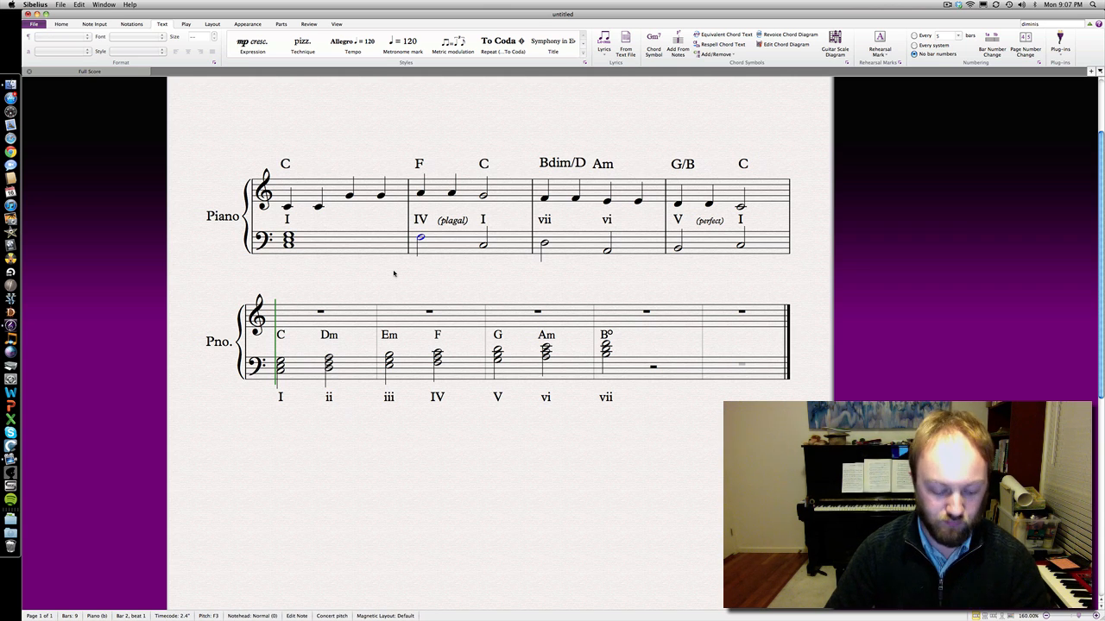
Add 3rds and 5ths above the remaining bass notes, starting from bar 2
click(420, 233)
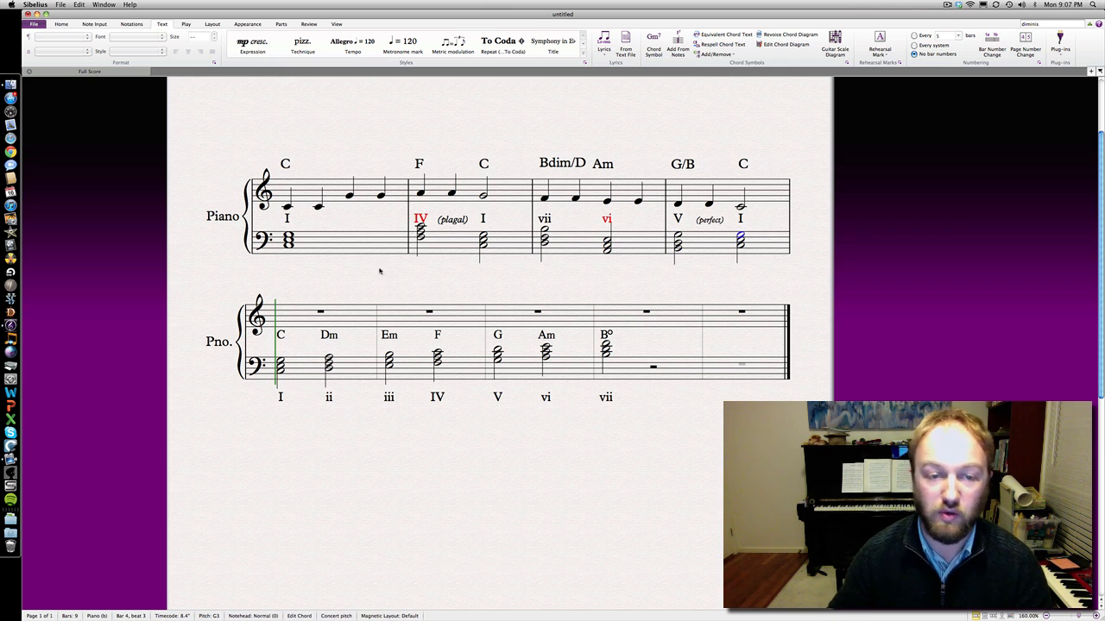
click(288, 247)
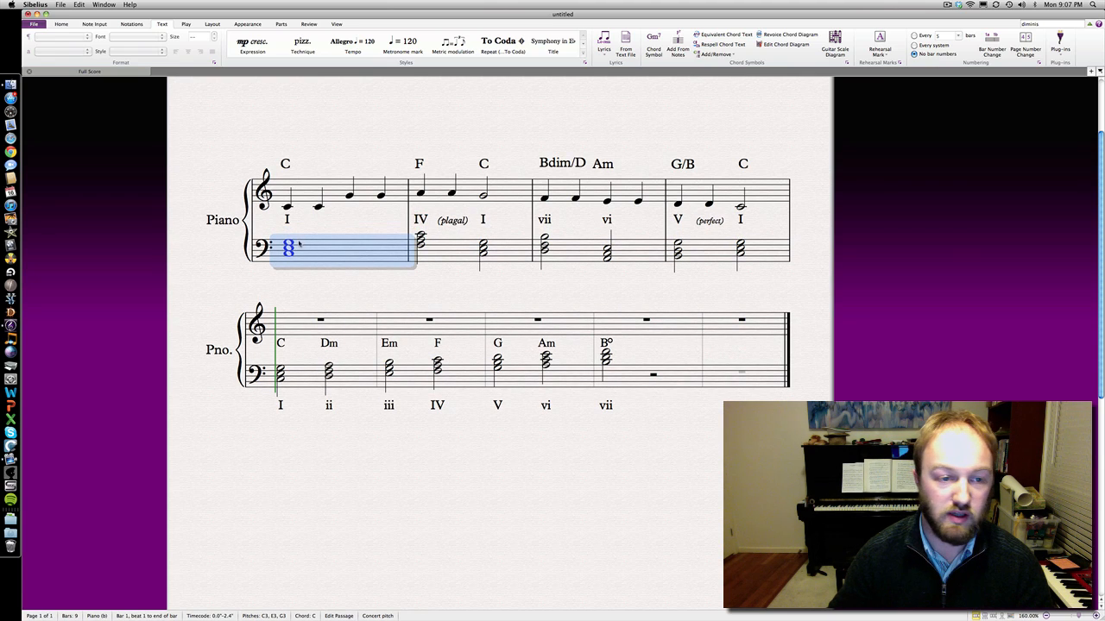